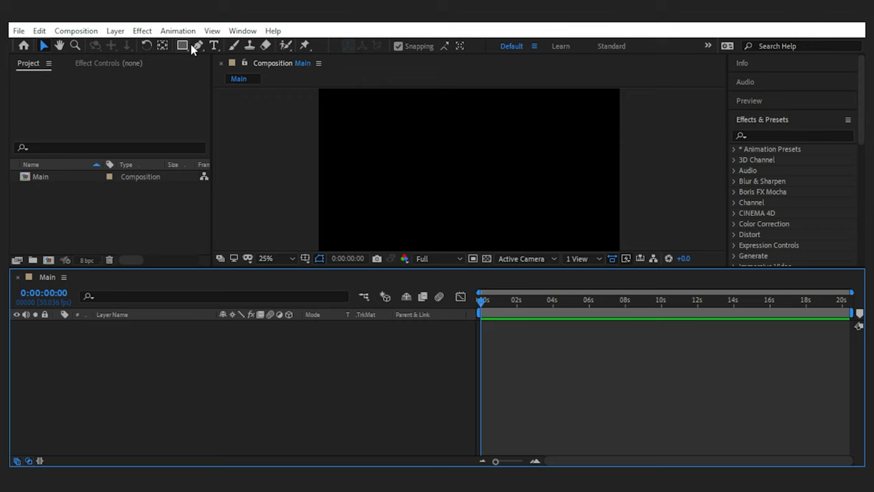
Create a 'CyberLine' text layer and centre it in the Main comp
type("CyberLine")
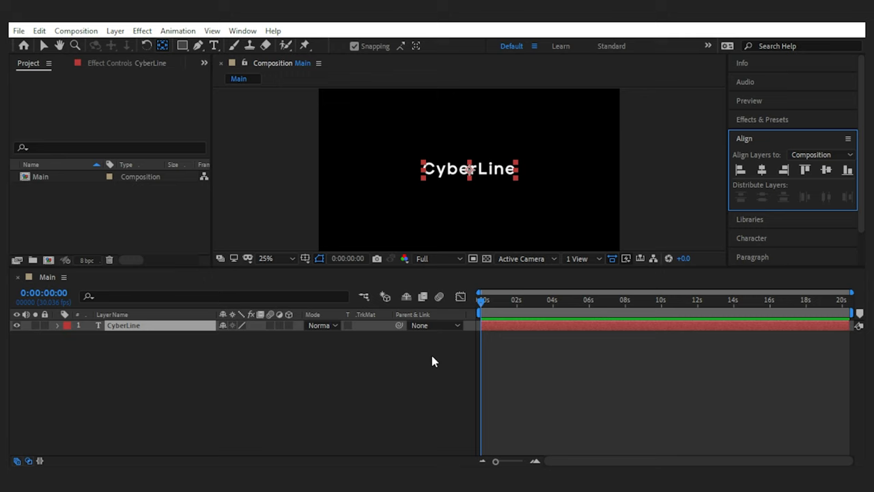
Add a Character Offset animator with a wiggle(1,10) expression scrambling the letters
left_click(57, 325)
type("wiggle(")
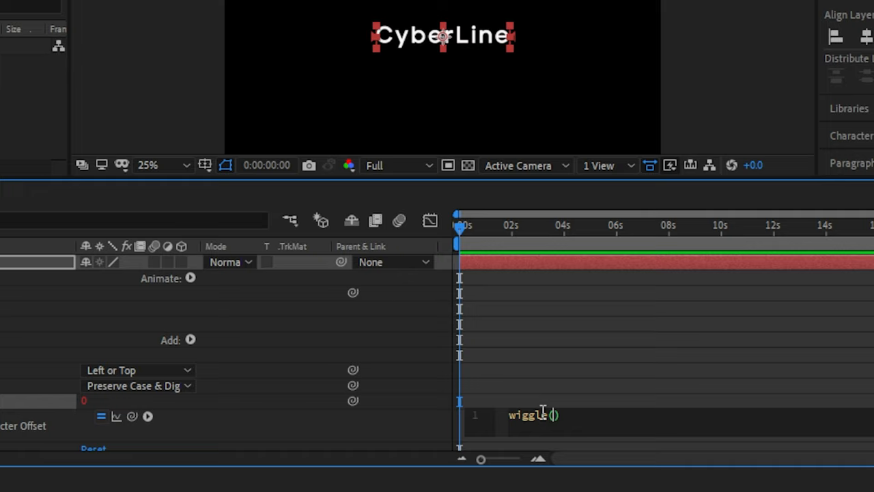
type("1,10")
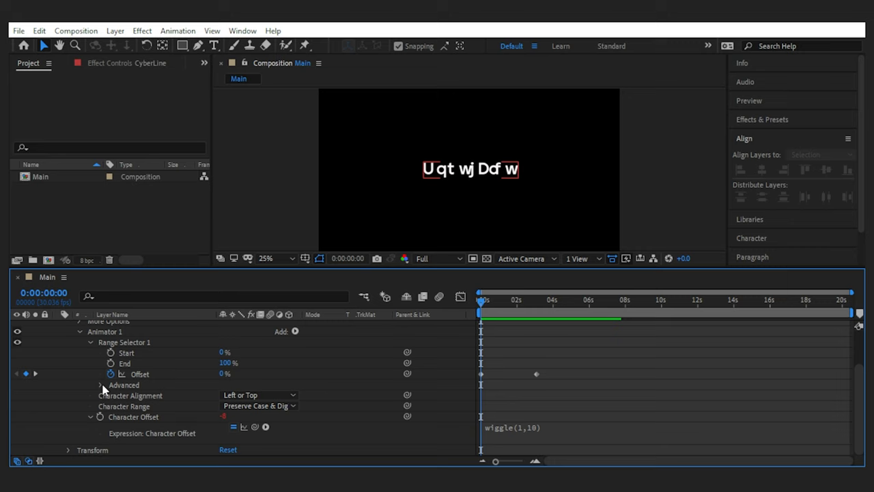
Keyframe Range Selector 1 Offset from 0s to about 3s so the text resolves
left_click(101, 385)
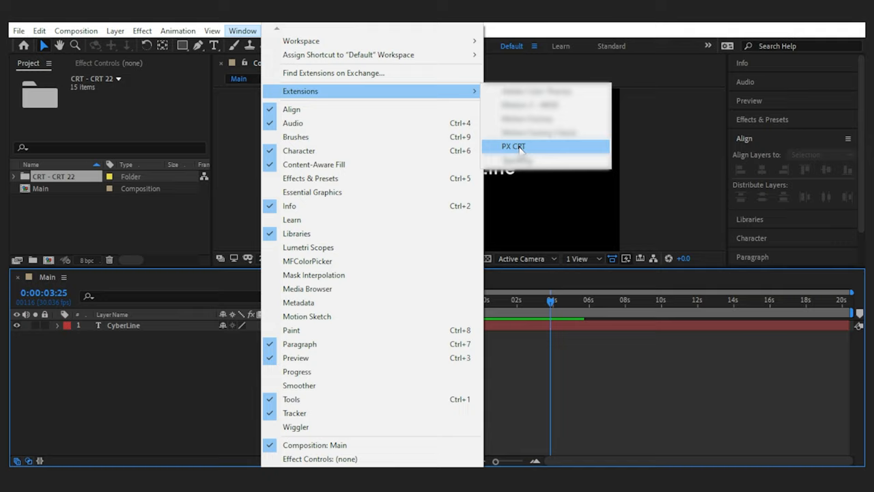
Bring up the PX CRT extension via Window > Extensions
left_click(514, 146)
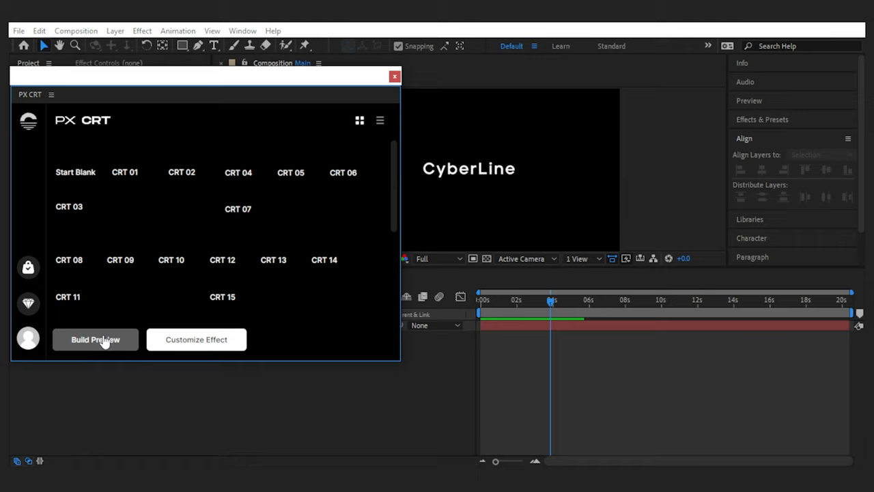
Build the preset previews, apply CRT 02 to the comp, and close PX CRT
left_click(96, 339)
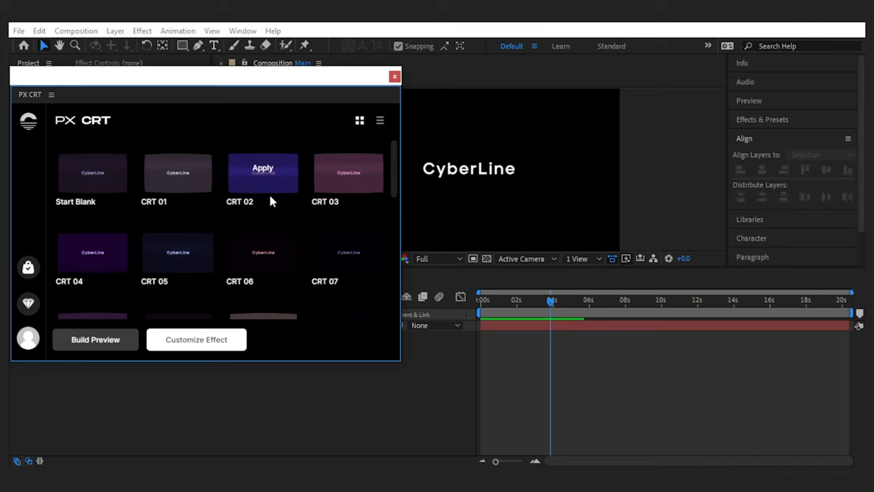
left_click(263, 172)
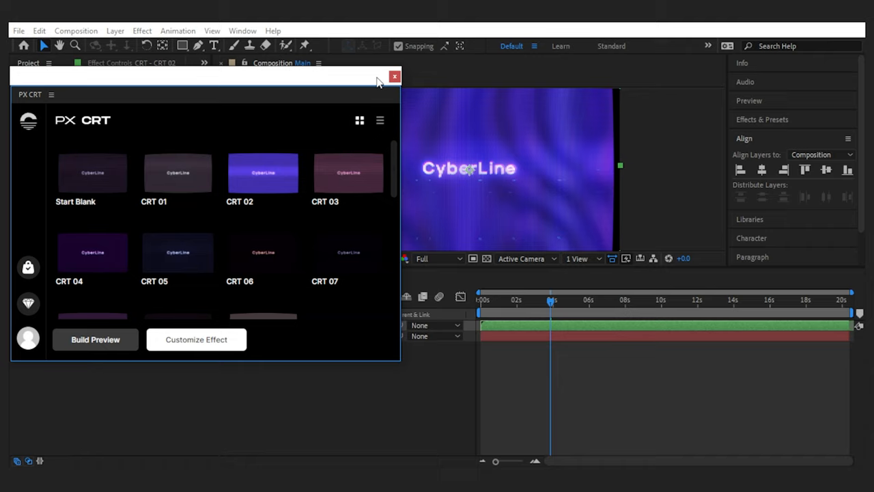
left_click(394, 76)
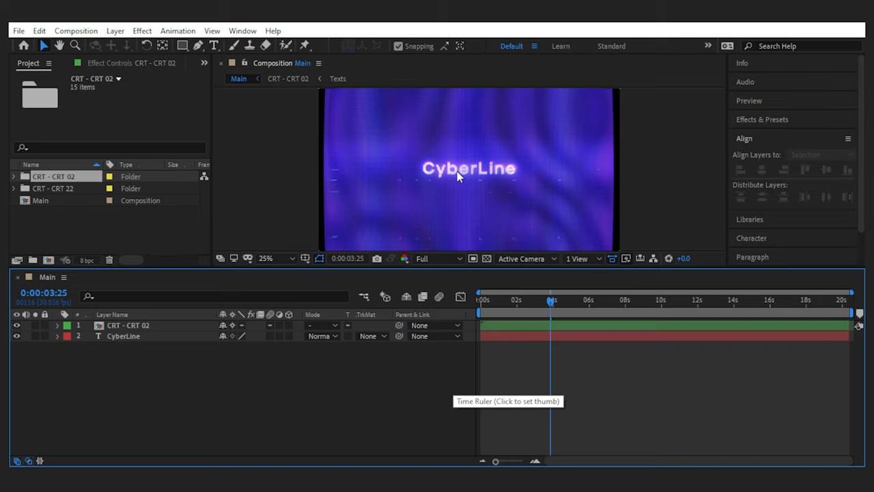
Set the Composition viewer resolution to Quarter
left_click(437, 259)
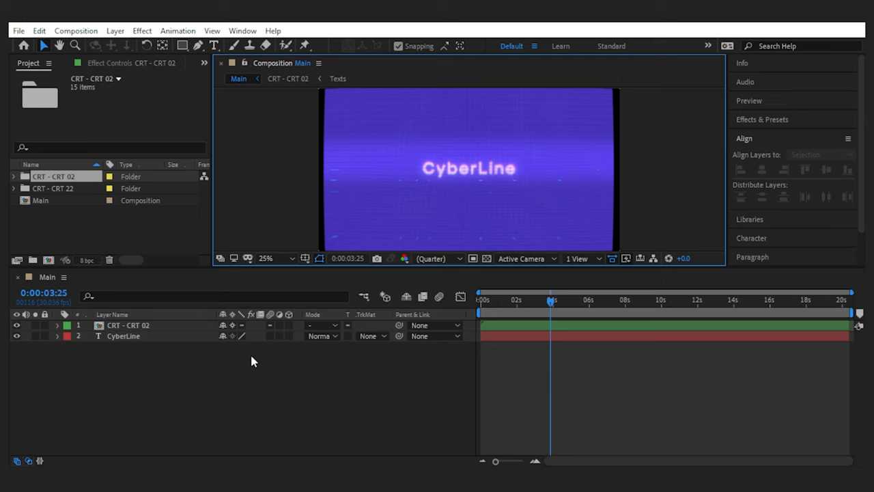